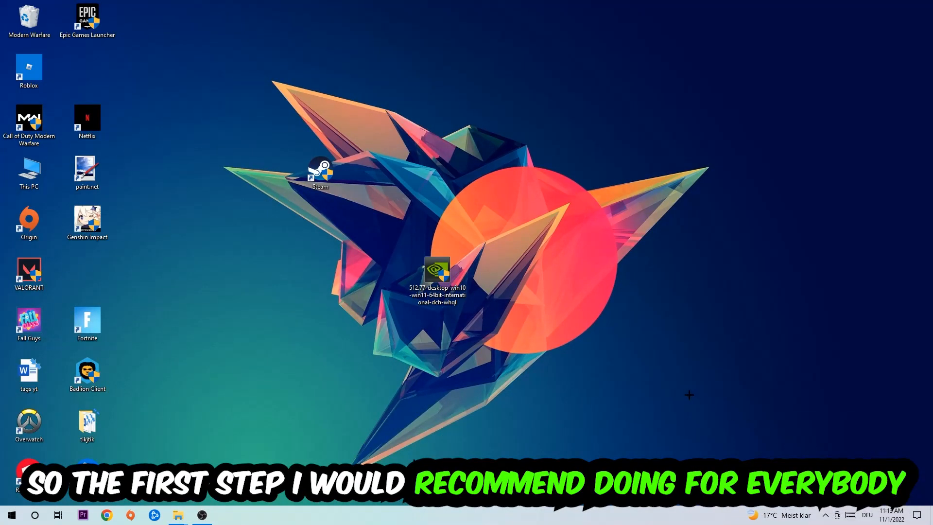
# Bring up the Run box to launch a Command Prompt window
pyautogui.press('Win+r')
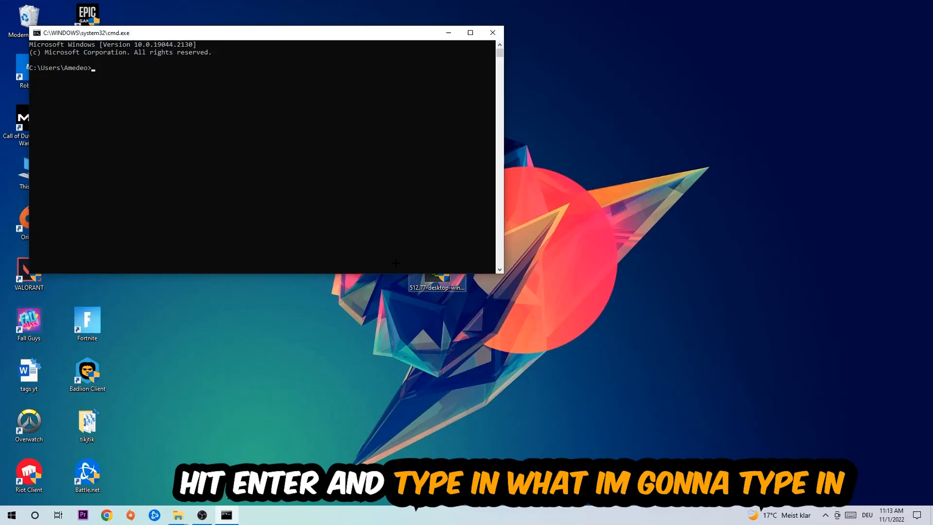
# Maximize Command Prompt and run ipconfig /flushdns to clear the DNS cache
pyautogui.click(470, 33)
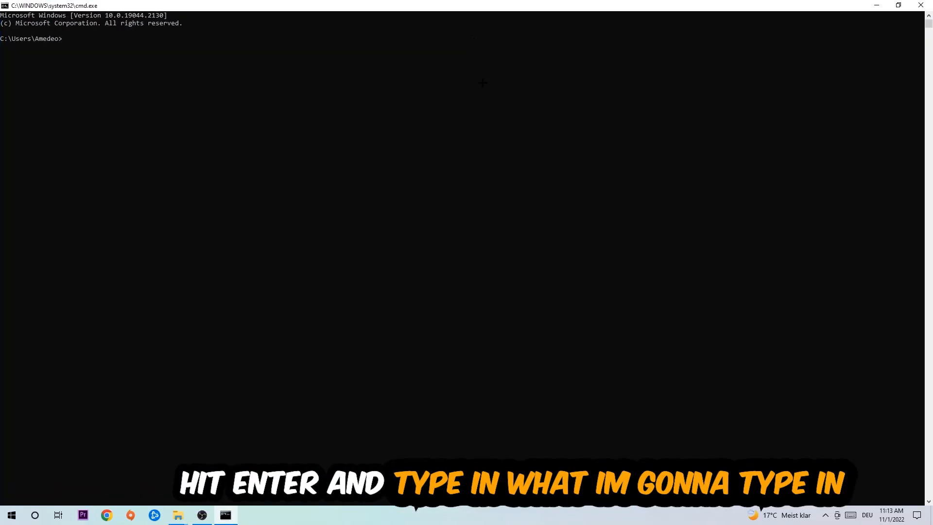
pyautogui.write('ip')
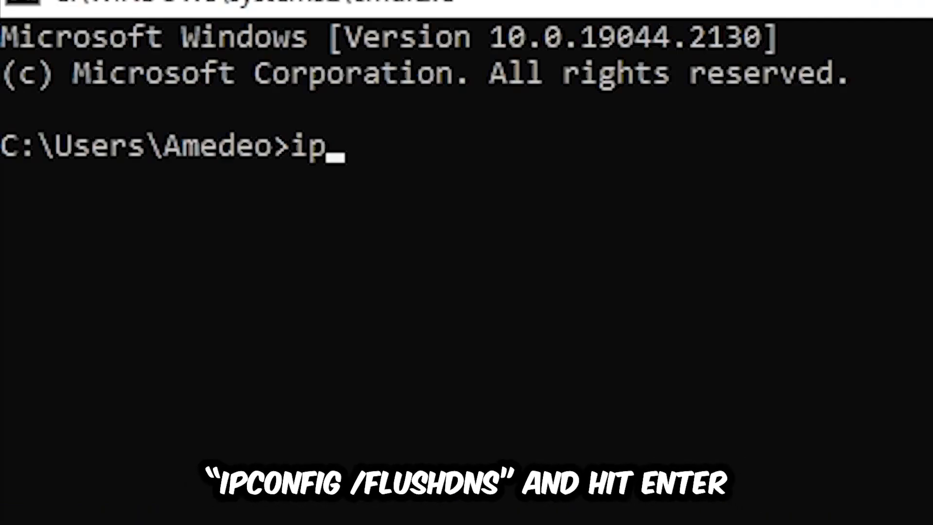
pyautogui.write('config')
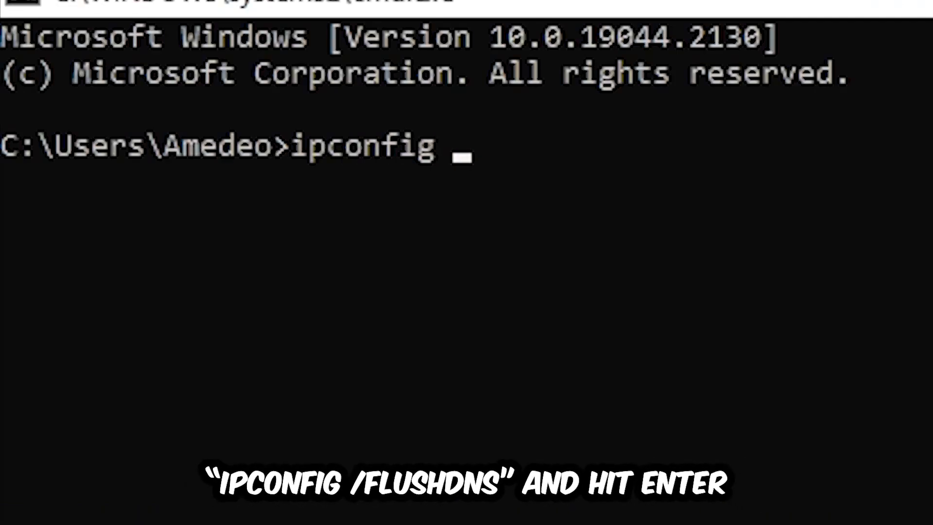
pyautogui.write('/f')
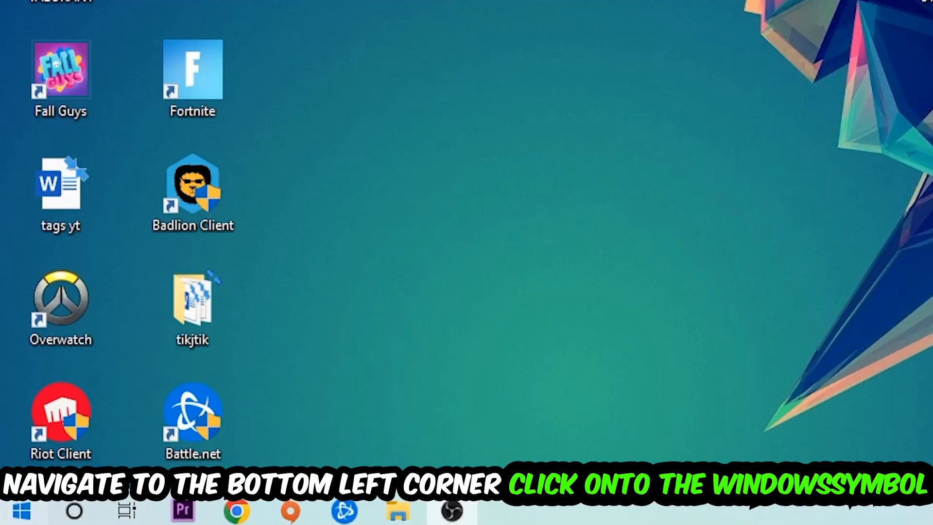
# Reach Windows Settings from the Start menu, heading to Network & Internet
pyautogui.click(12, 508)
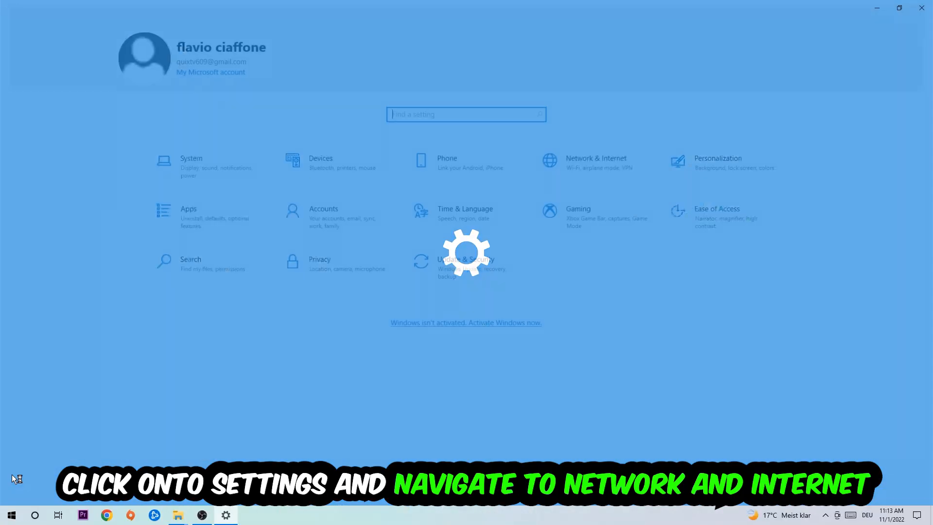
pyautogui.click(597, 158)
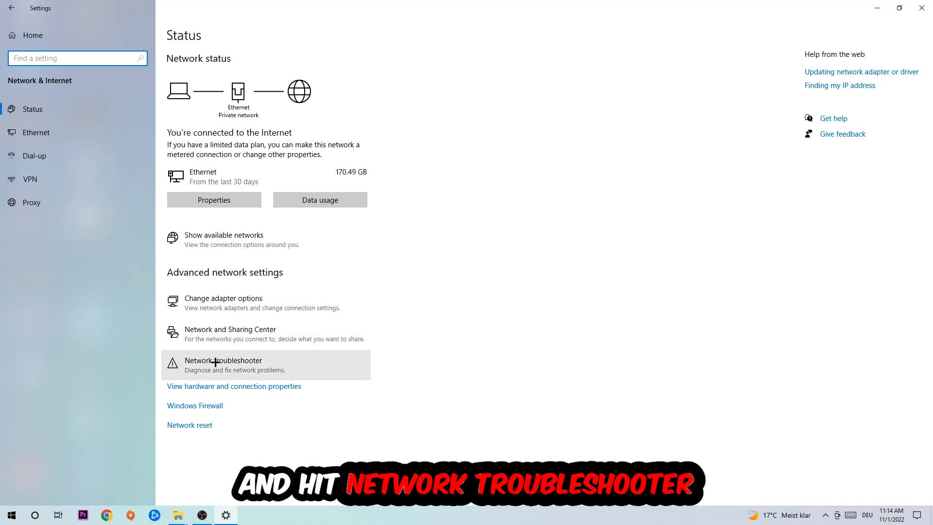
pyautogui.moveTo(256, 368)
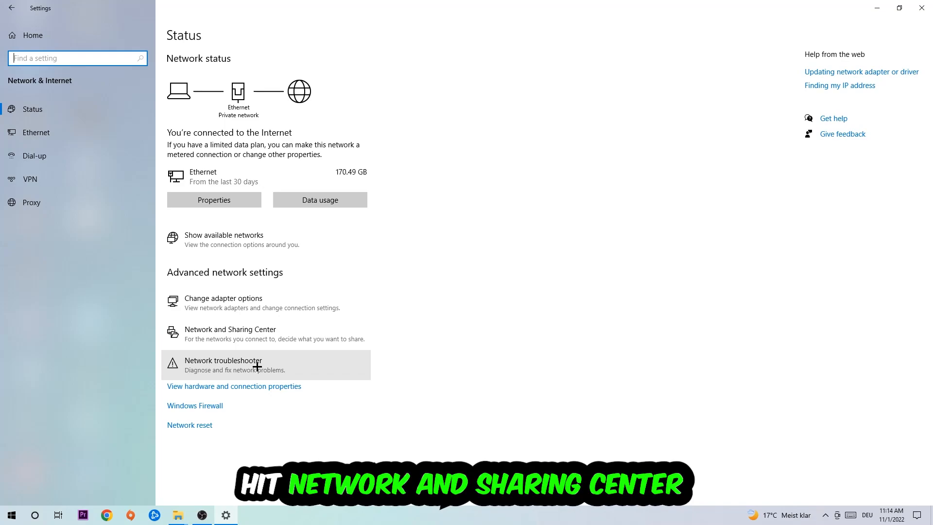
# Go through Network and Sharing Center and Ethernet status to the IPv4 (TCP/IPv4) properties
pyautogui.click(230, 328)
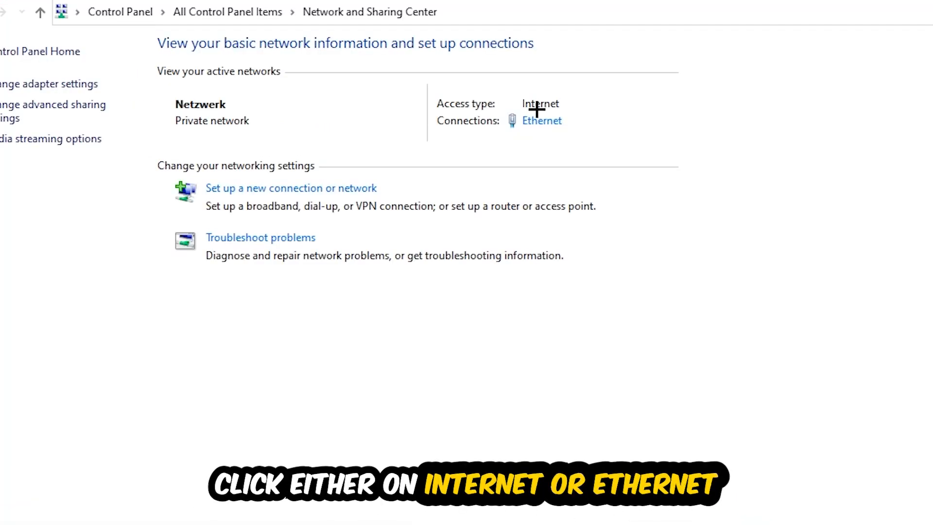
pyautogui.moveTo(560, 112)
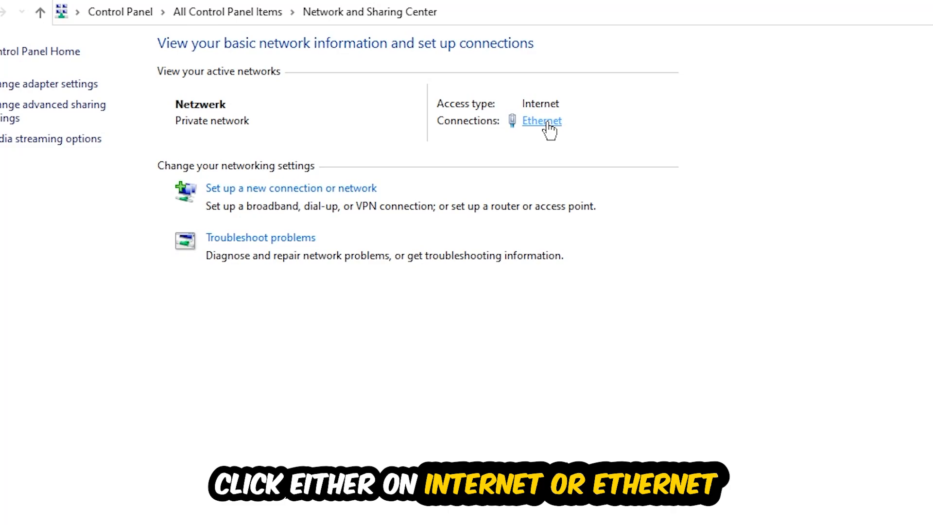
pyautogui.click(541, 120)
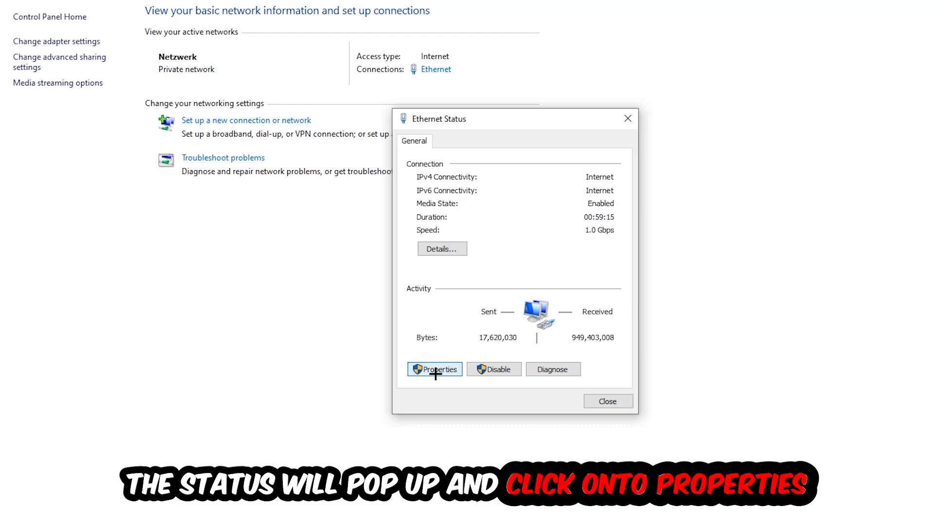
pyautogui.click(434, 370)
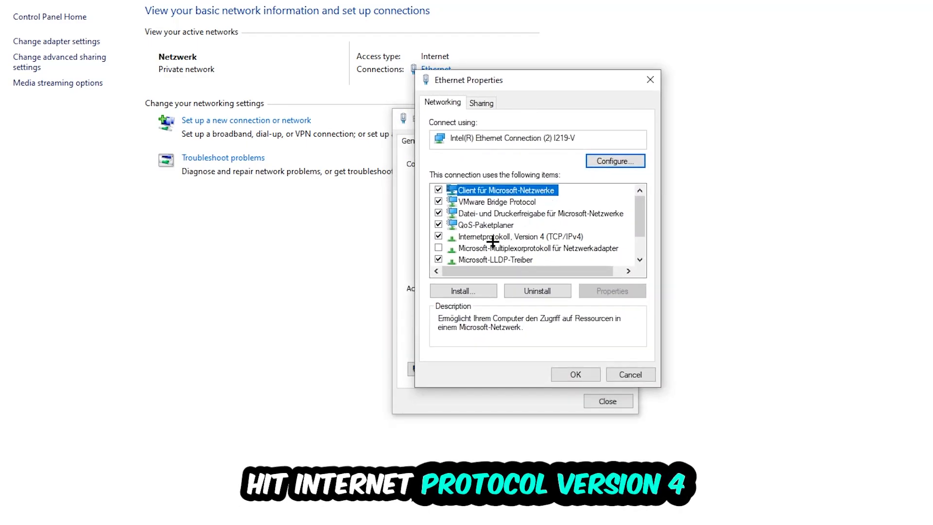
pyautogui.doubleClick(504, 236)
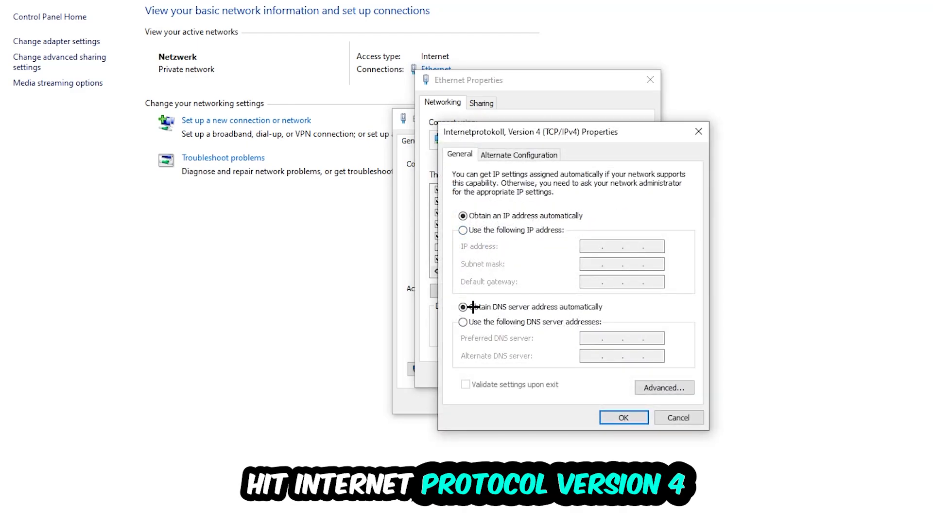
# Switch IPv4 to manually entered preferred and alternate DNS servers and confirm with OK
pyautogui.click(463, 322)
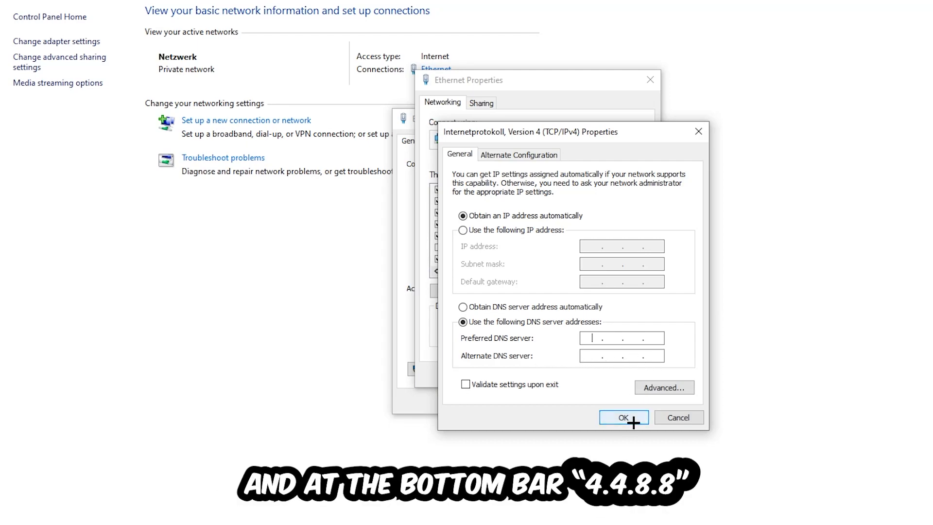
pyautogui.click(623, 418)
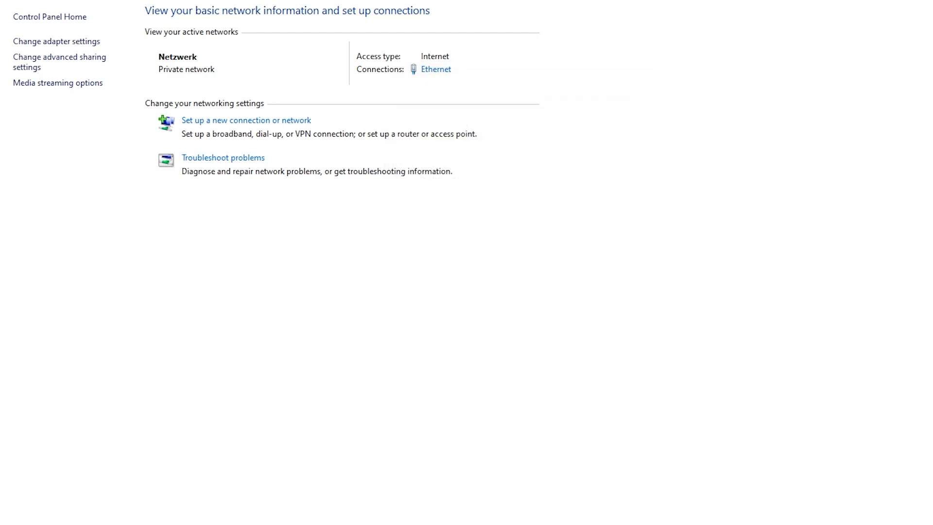